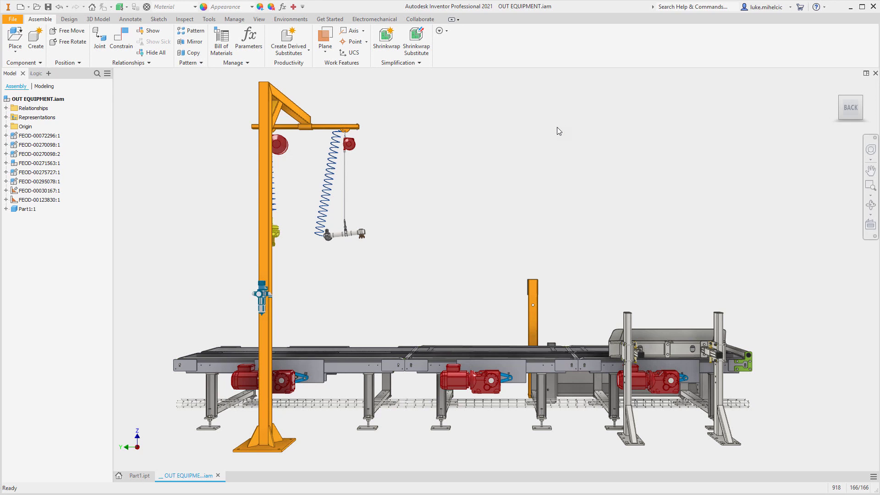
- Highlight the release's new commands, then start a Hole feature from the 3D Model tools
left_click(330, 18)
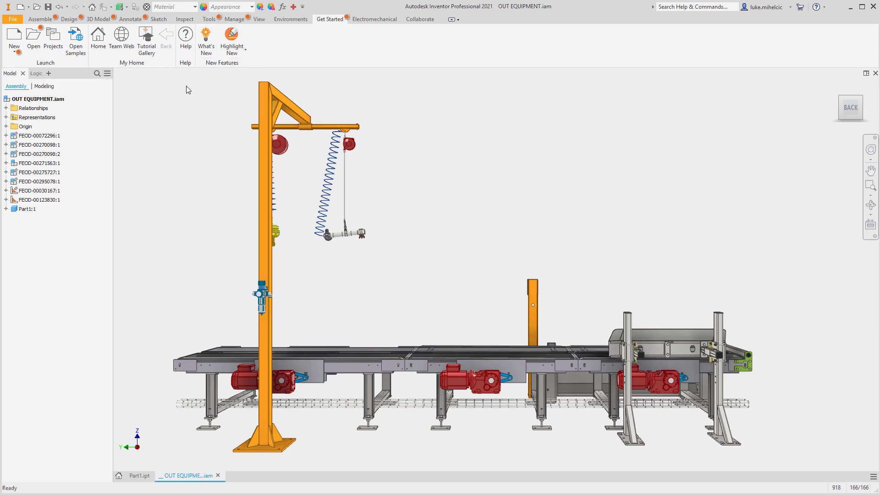
left_click(99, 18)
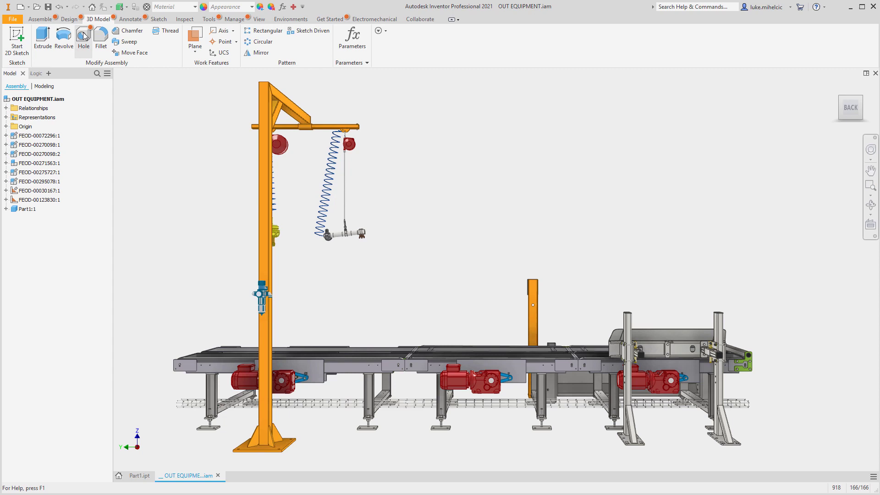
mouse_move(83, 35)
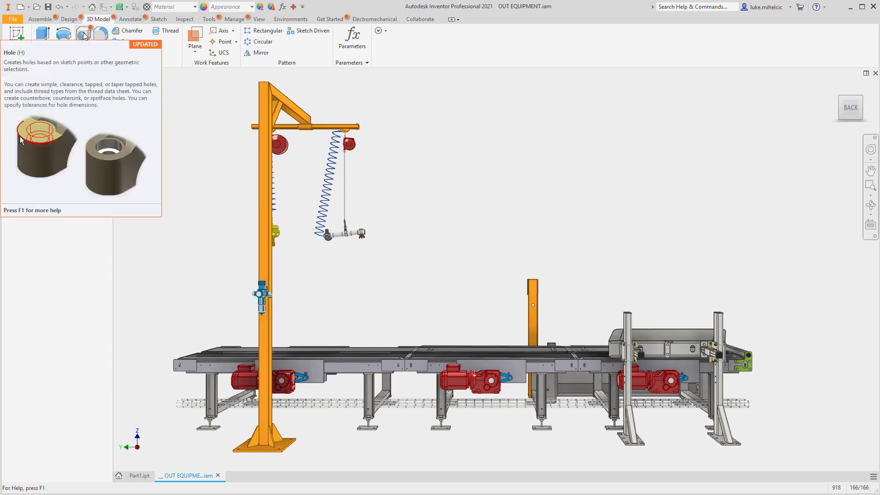
left_click(84, 35)
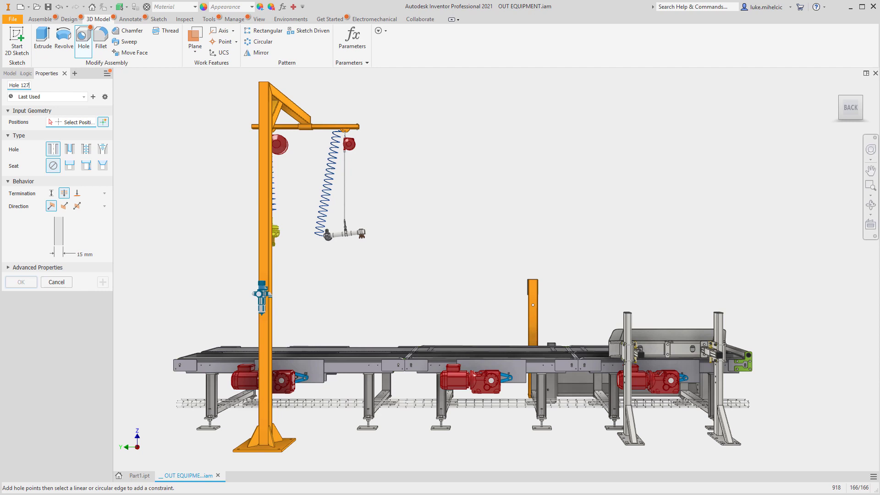
- In Application Options set MMB to Orbit and Shift+MMB to Zoom, then apply and close
left_click(141, 40)
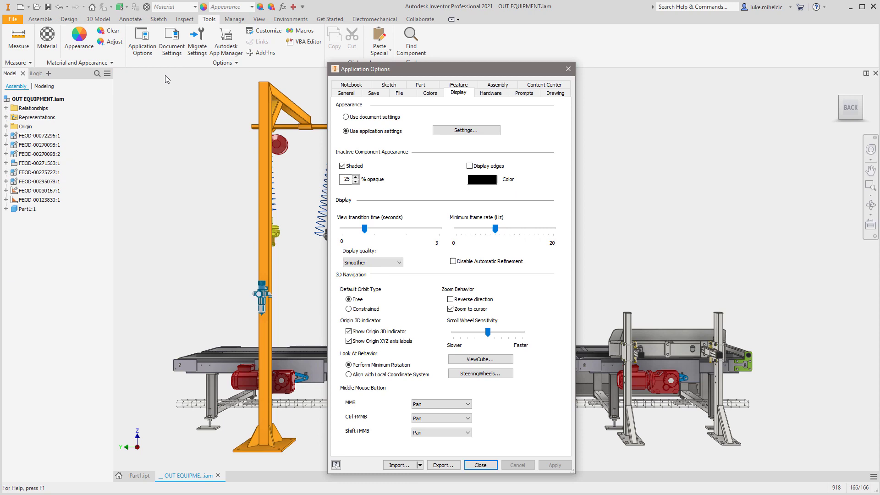
left_click(440, 404)
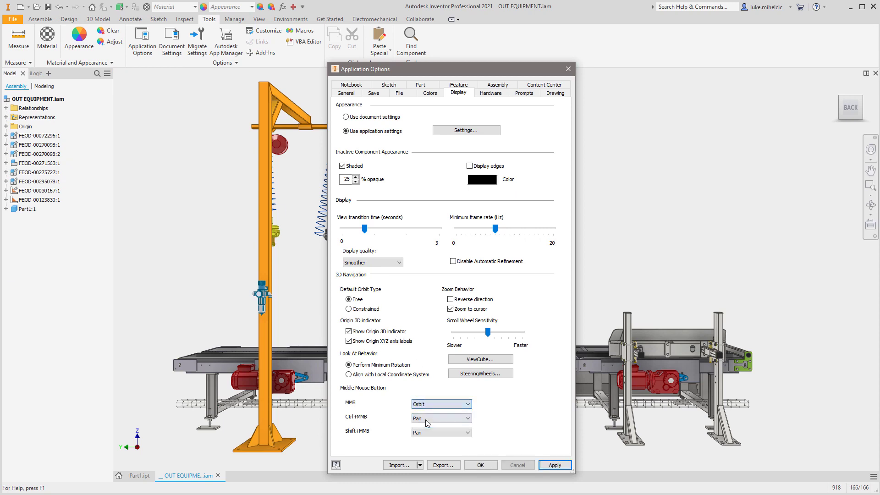
left_click(441, 432)
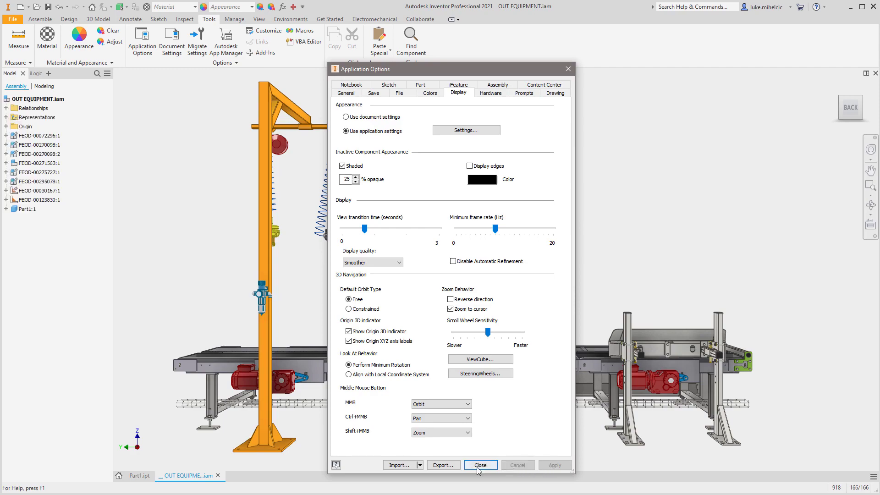
left_click(479, 464)
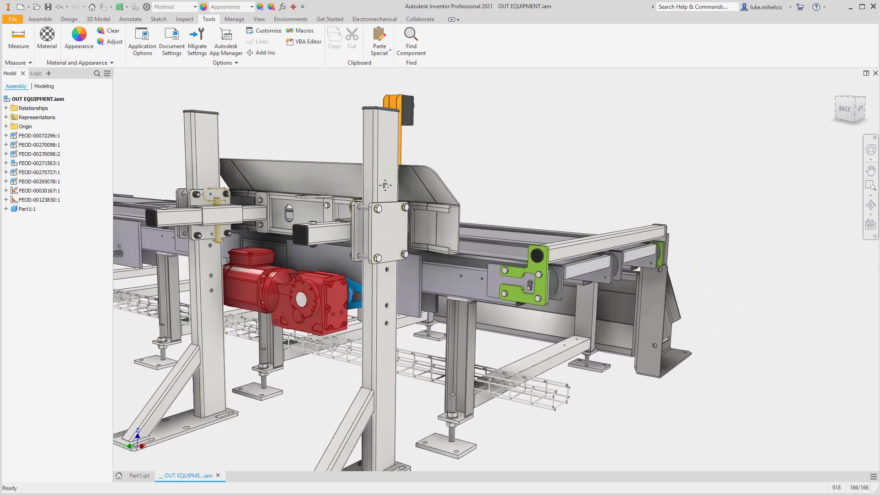
- Extrude the small rectangle profile Between the two angled faces of the green part
left_click(138, 476)
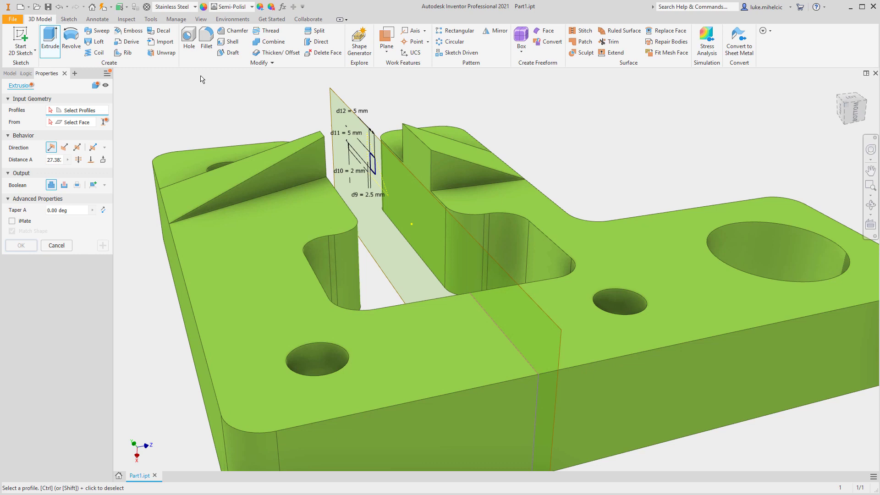
left_click(375, 164)
type("5")
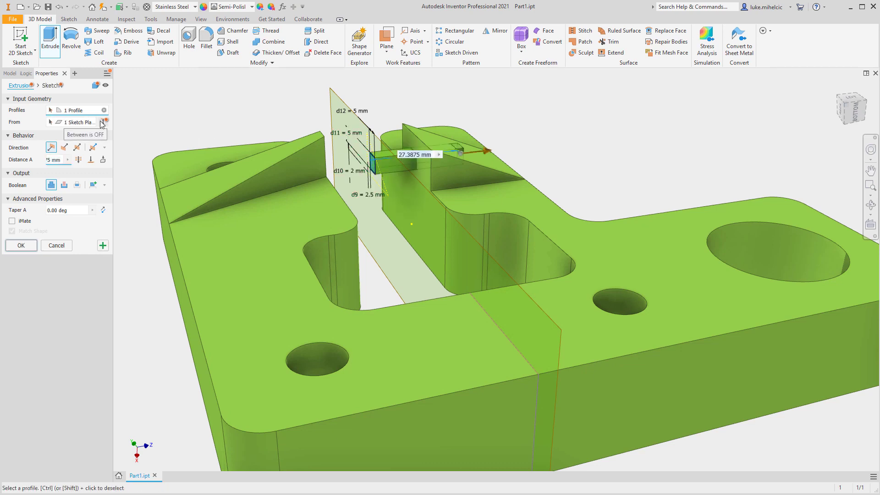
left_click(104, 122)
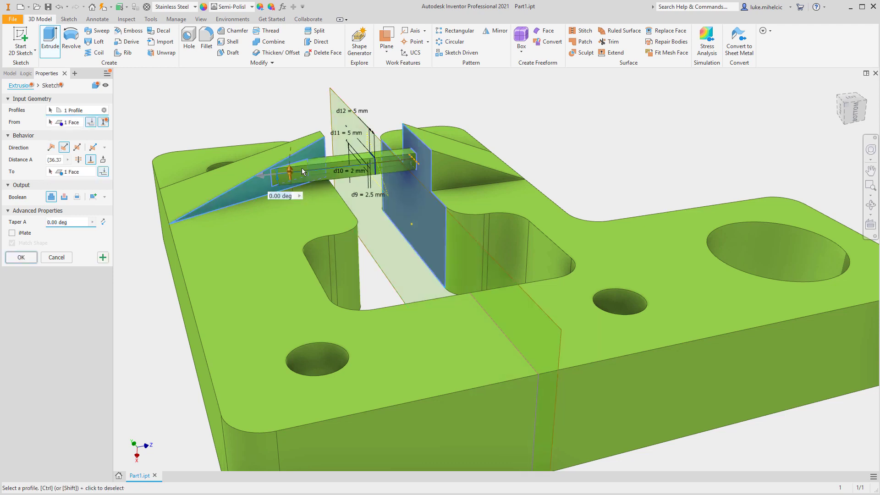
mouse_move(269, 187)
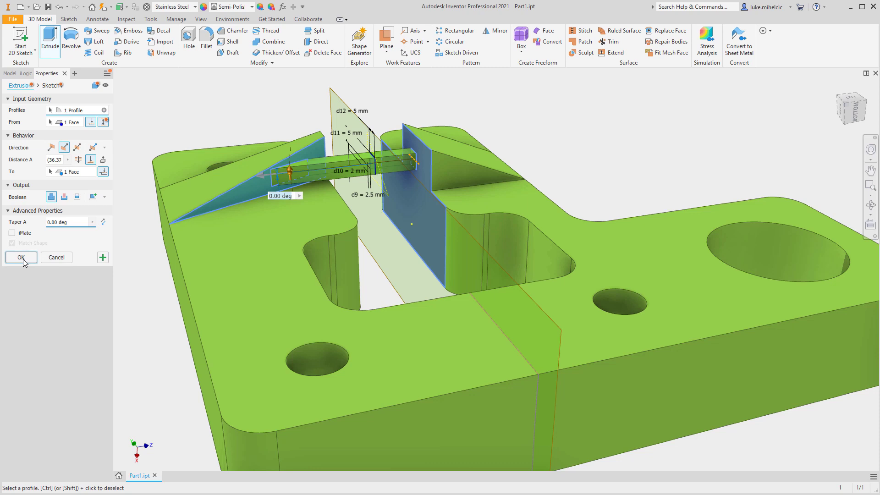
left_click(21, 257)
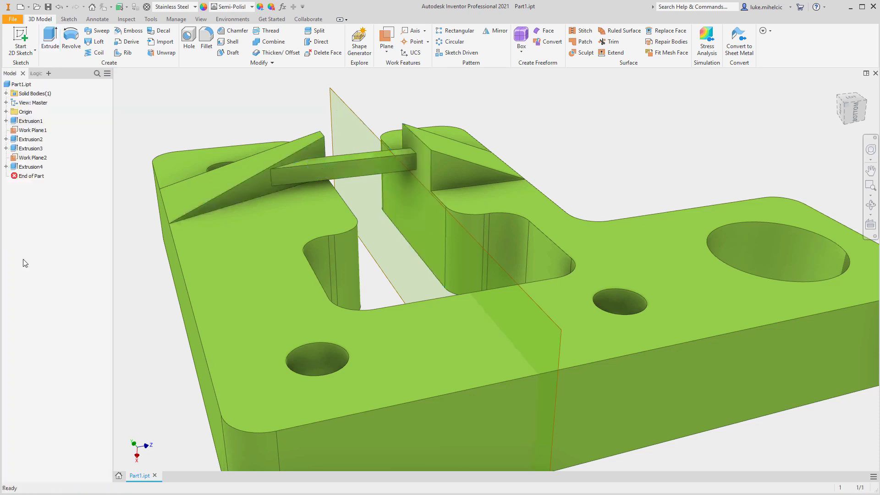
- Sweep the solid toolbody along the outer edge as a Cut and create the feature
left_click(96, 31)
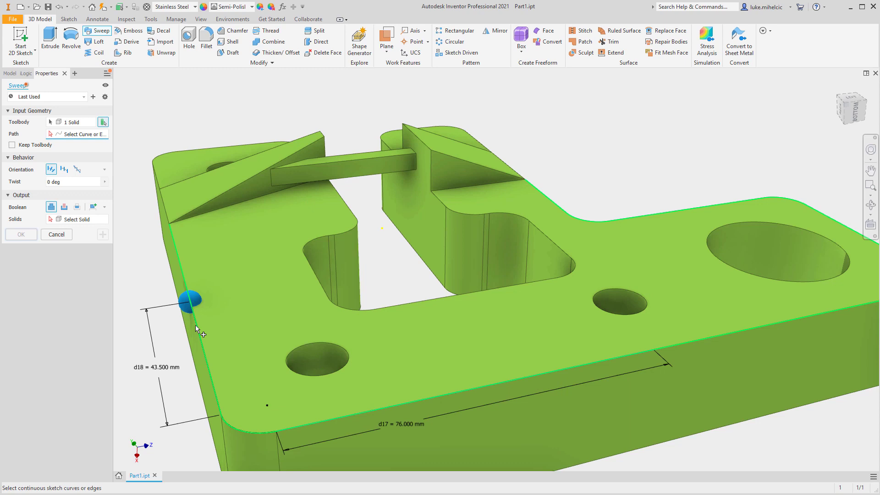
right_click(197, 330)
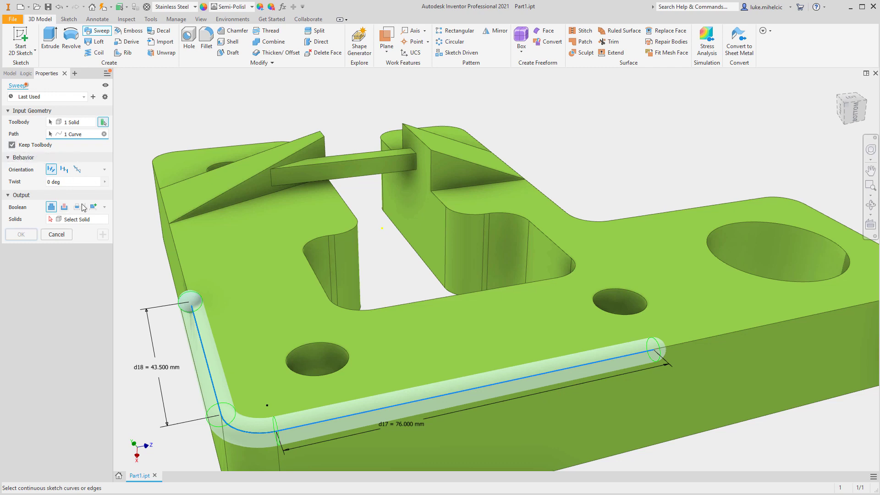
left_click(64, 206)
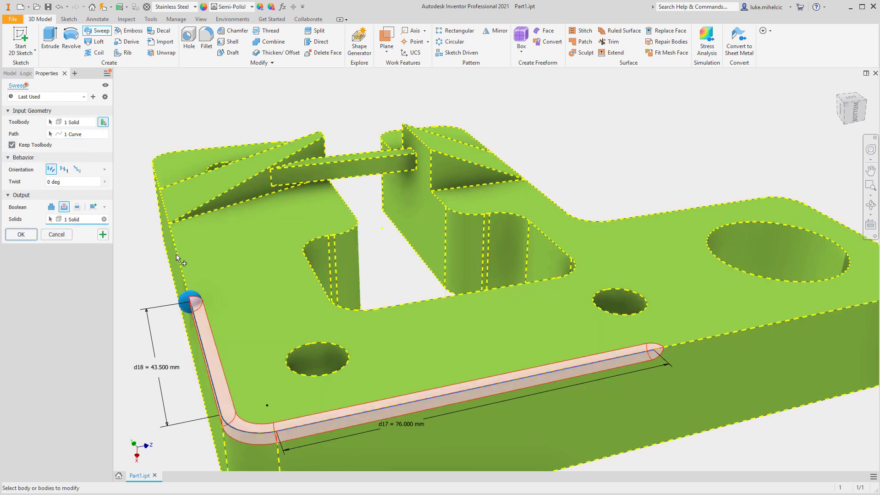
left_click(21, 234)
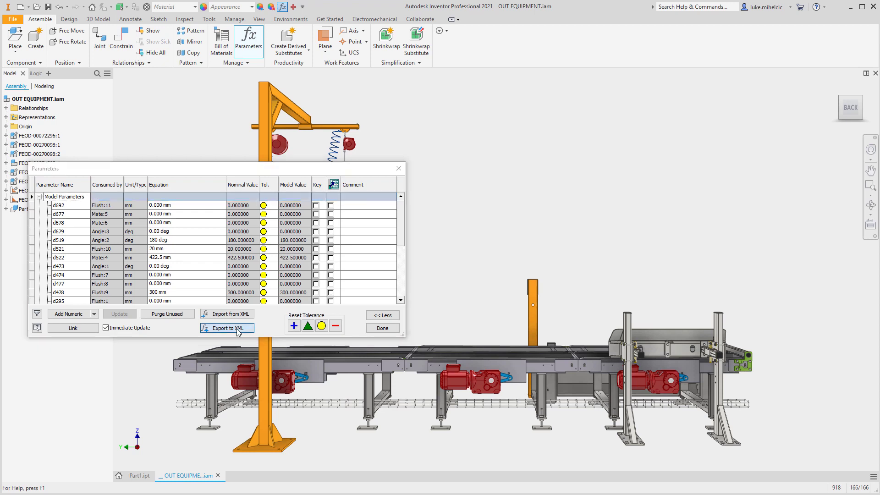
- Export the parameter table to an XML file named 'Assembly name and values'
left_click(227, 328)
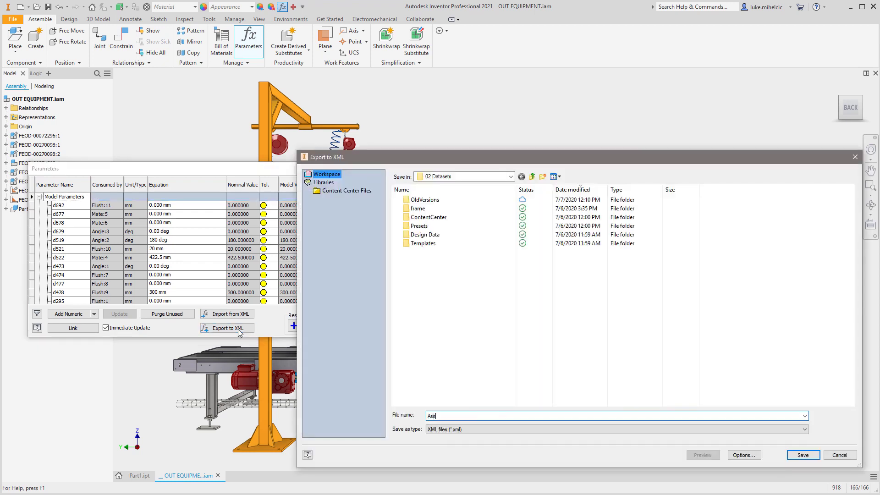
type("Assembly name an")
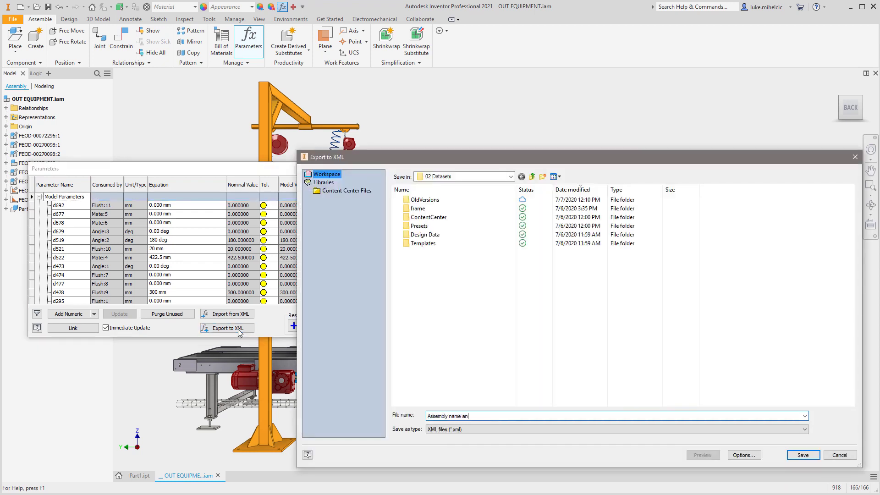
type("d values")
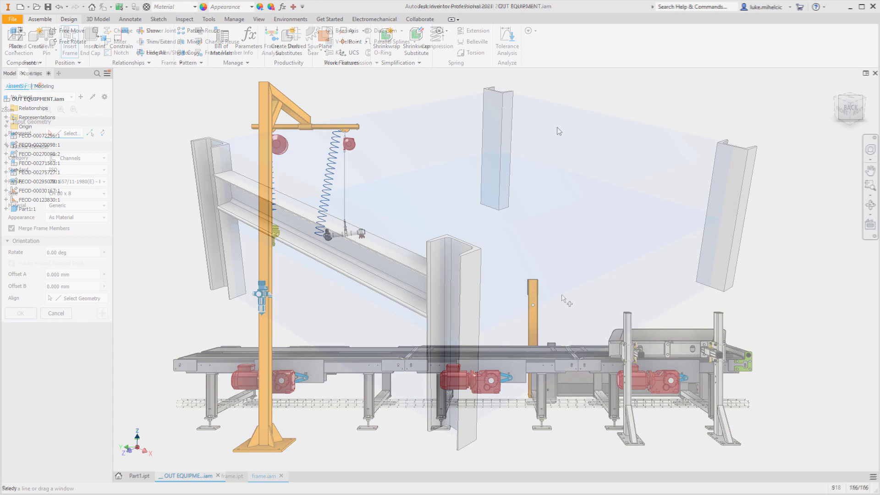
- Confirm the frame member insert and switch to the FEOD-00275727 drawing tab
left_click(264, 476)
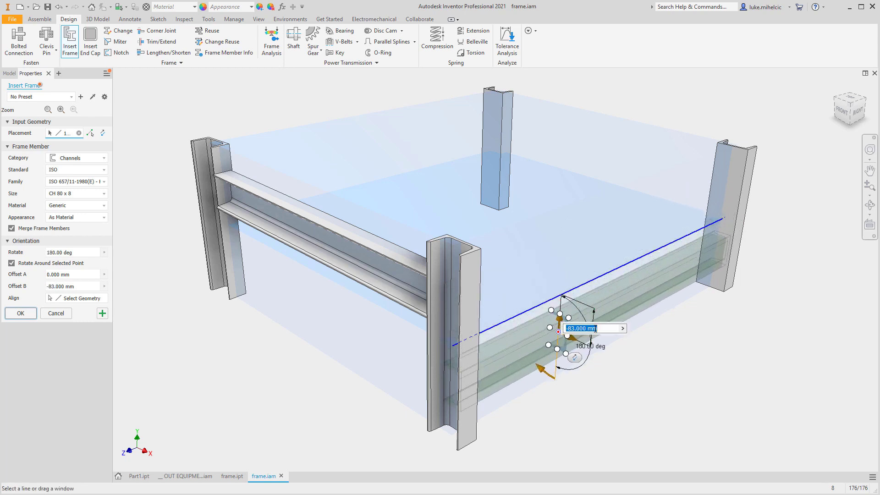
left_click(274, 475)
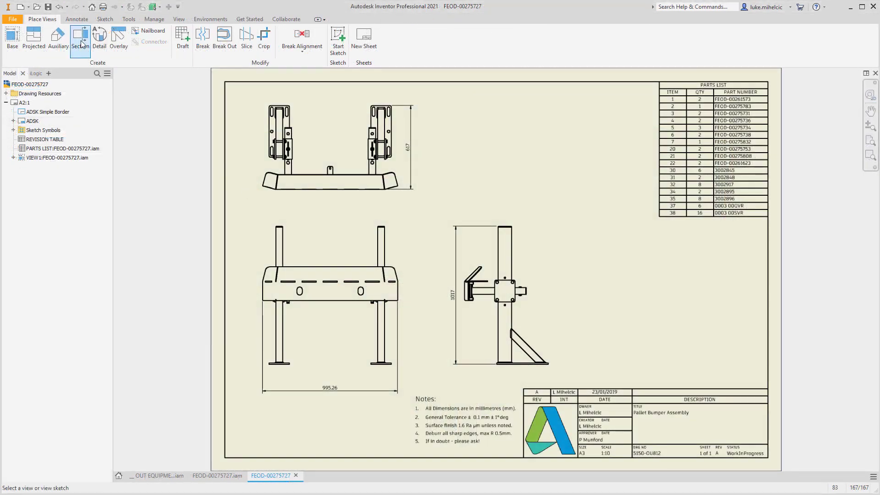
- Create section view B-B through the front view, freely placed, and confirm it
left_click(80, 39)
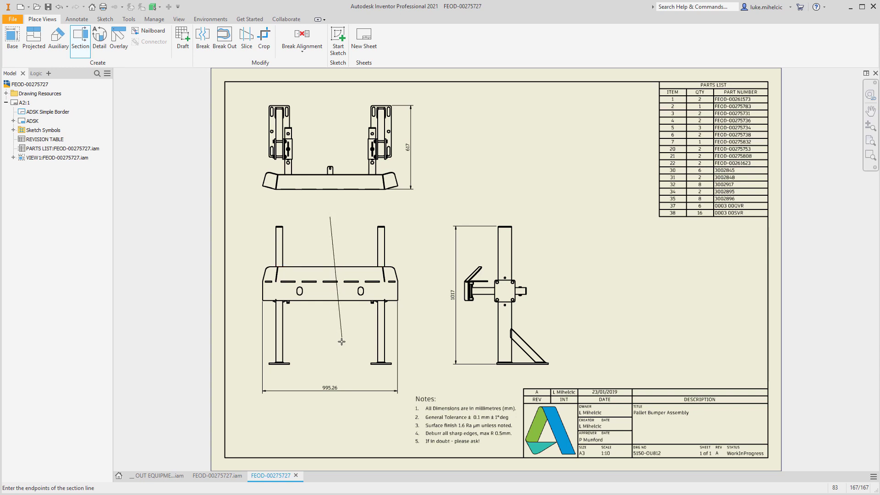
left_click(377, 375)
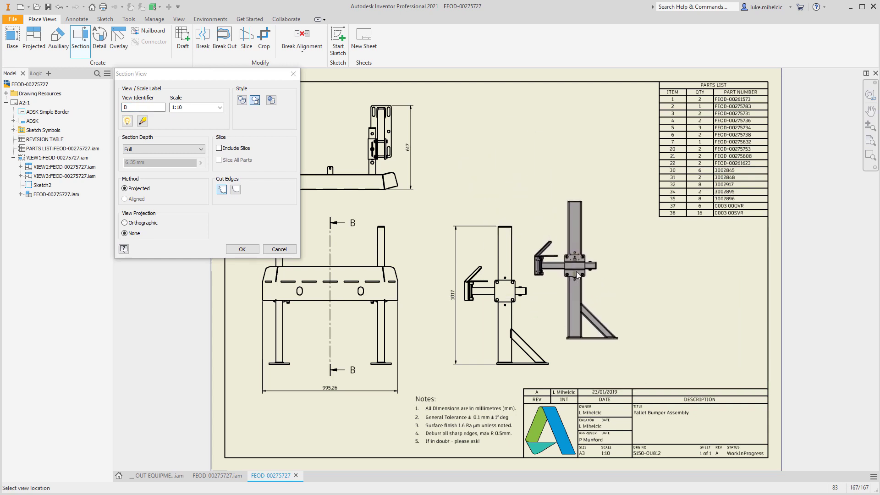
left_click(126, 221)
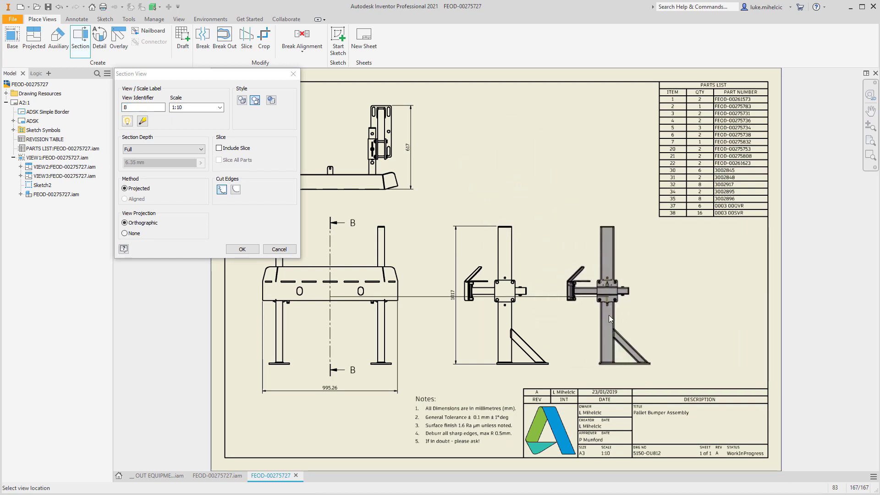
left_click(125, 233)
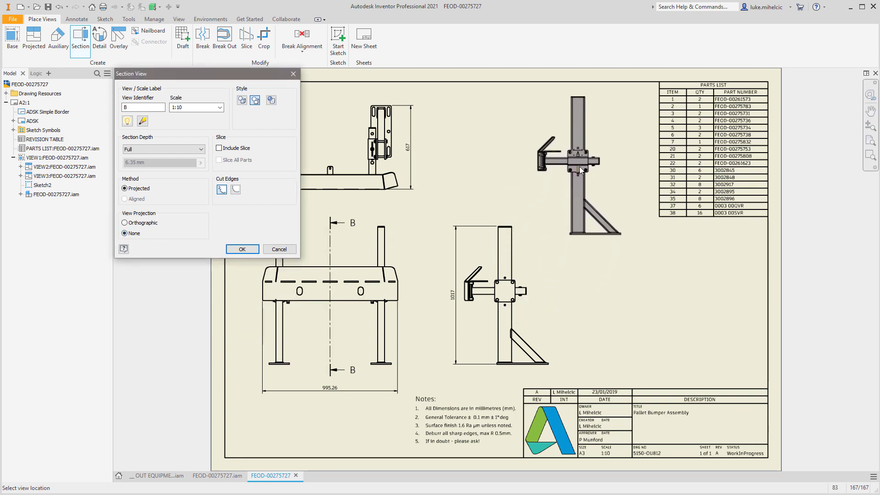
left_click(241, 249)
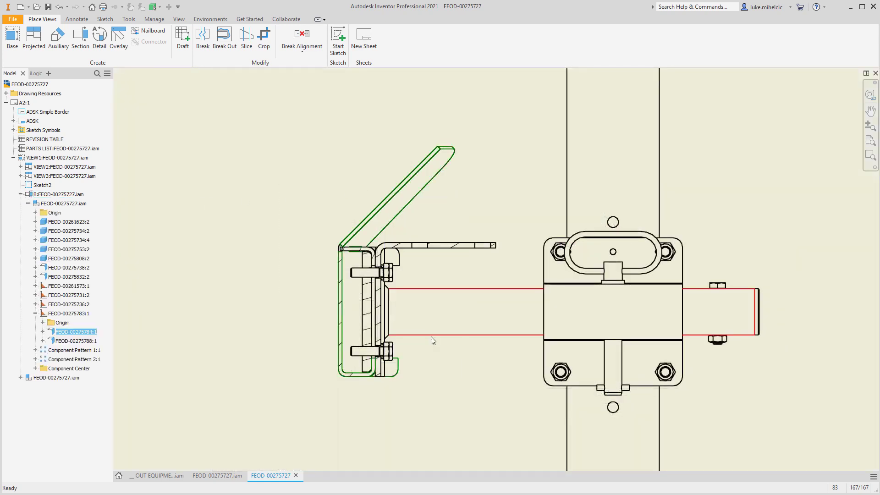
- Visit the sectioned sheet metal part, return to the drawing, then move to the OUT EQUIPMENT assembly's iLogic rule
left_click(73, 332)
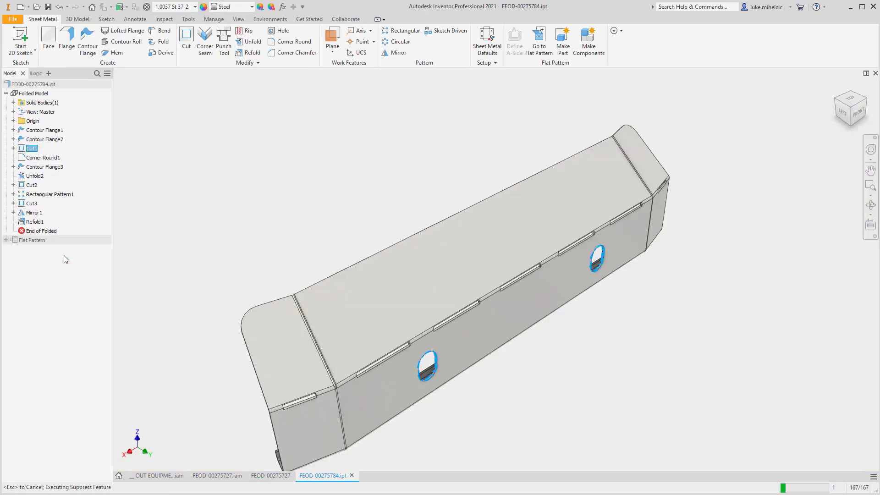
left_click(271, 475)
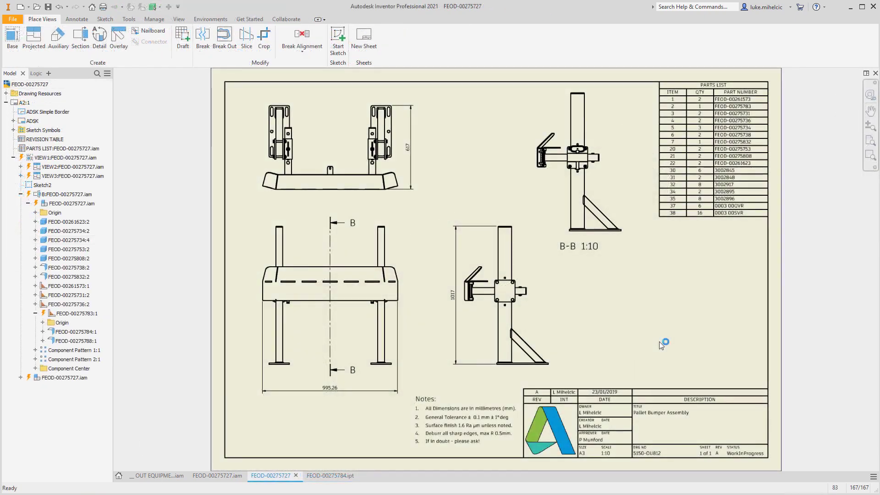
left_click(378, 476)
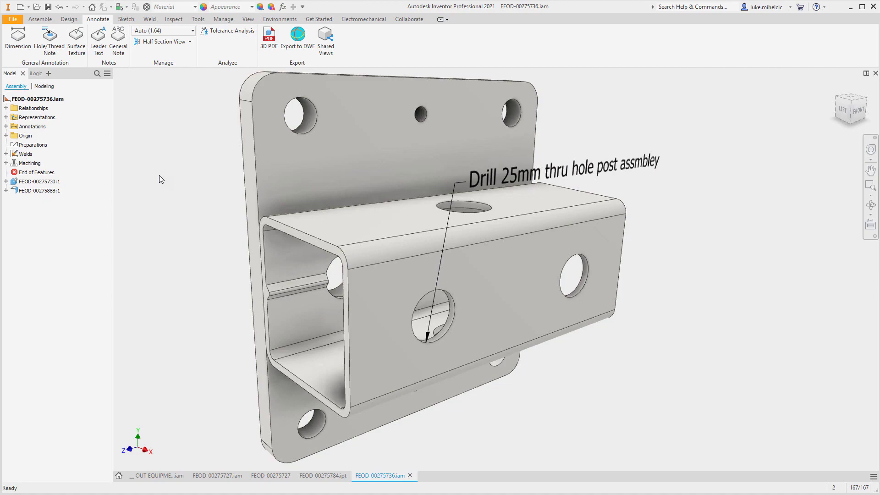
left_click(268, 38)
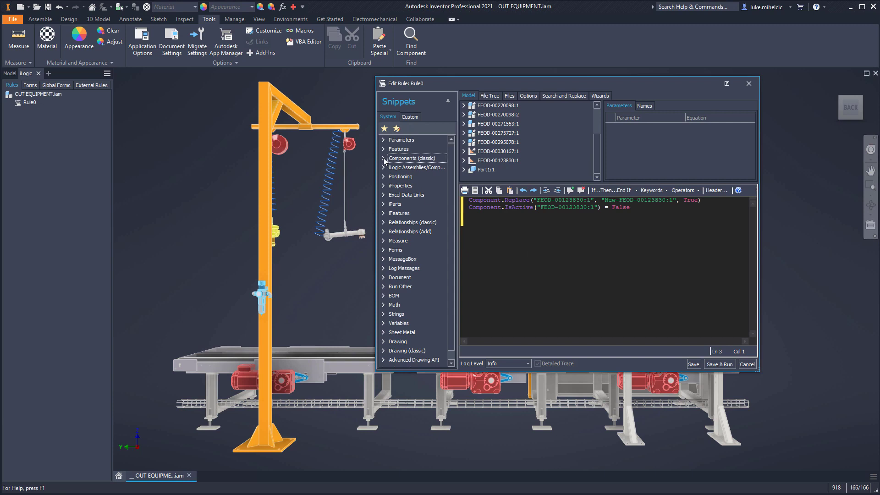
- Insert a component Visible snippet for 'FEOD-00270098:2' into the rule
left_click(383, 158)
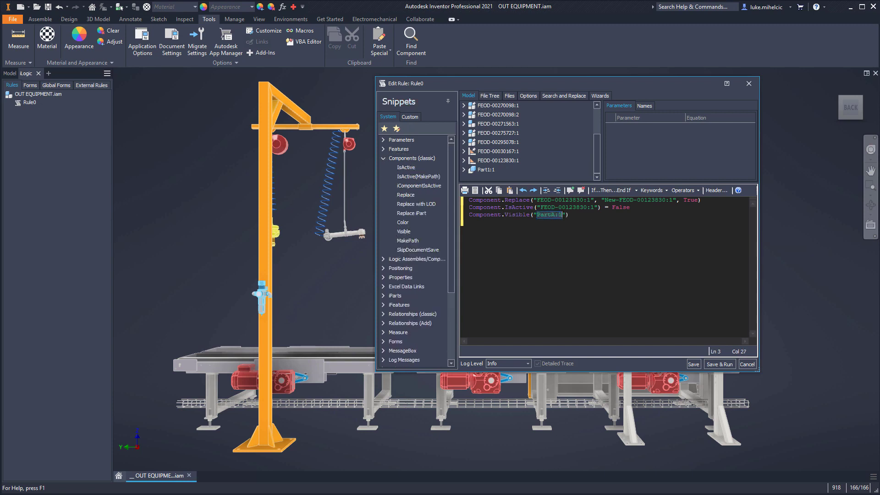
type("FEOD-00270098:2")
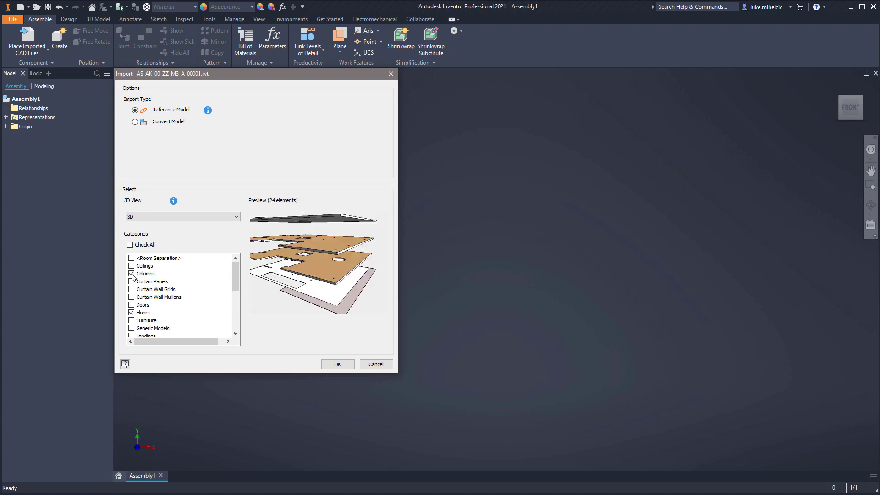
- Include Columns in the Revit import categories and confirm the building import
left_click(131, 273)
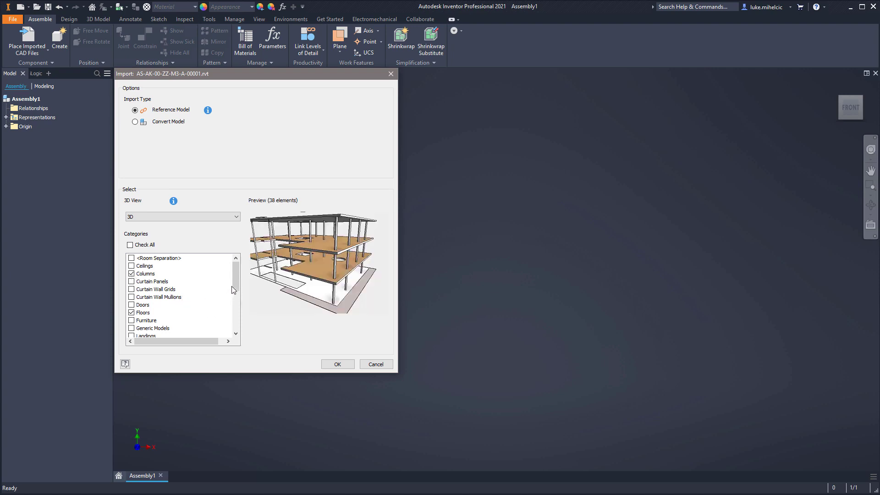
scroll("down", 3)
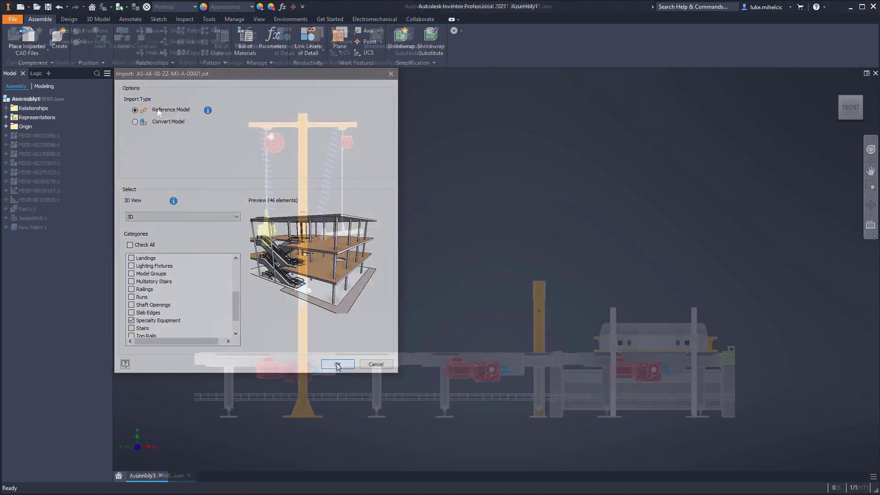
left_click(337, 363)
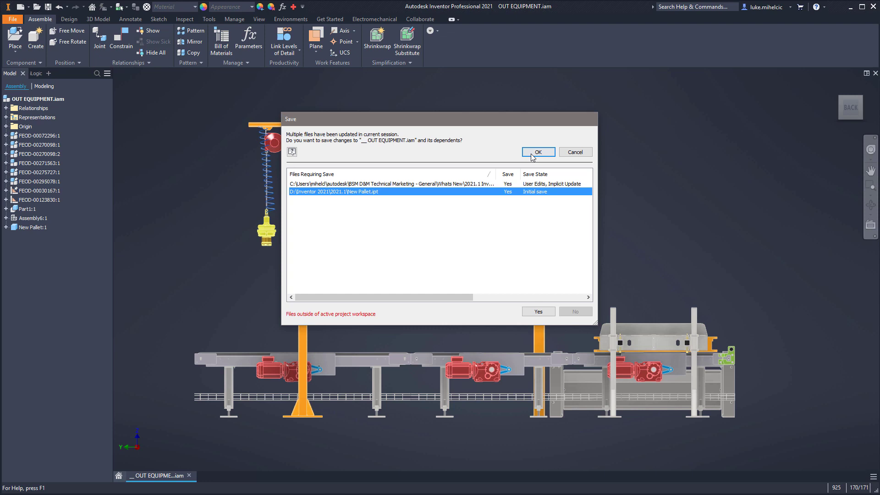
- Save the conveyor assembly with the new barrels part and all dependents, choosing Yes to All
left_click(537, 151)
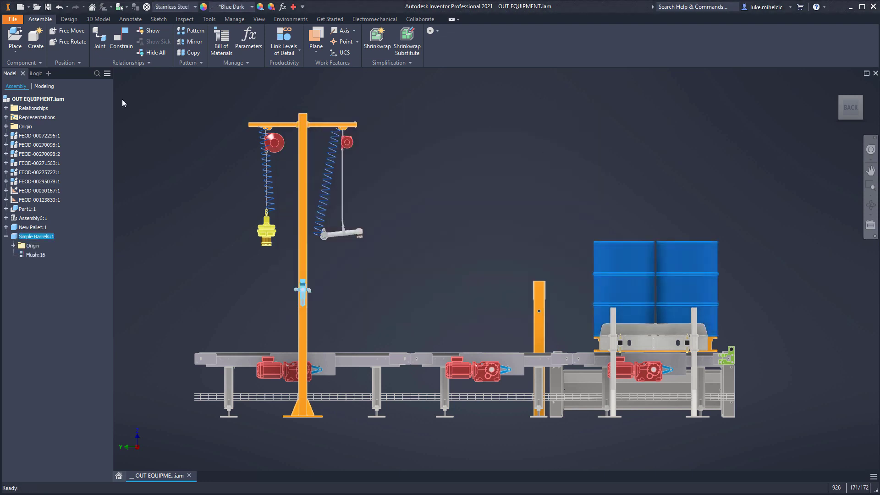
left_click(49, 7)
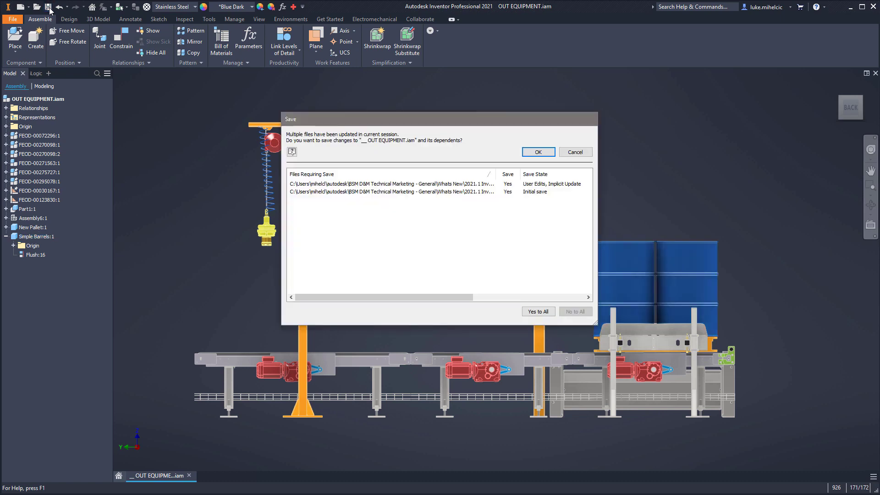
mouse_move(243, 216)
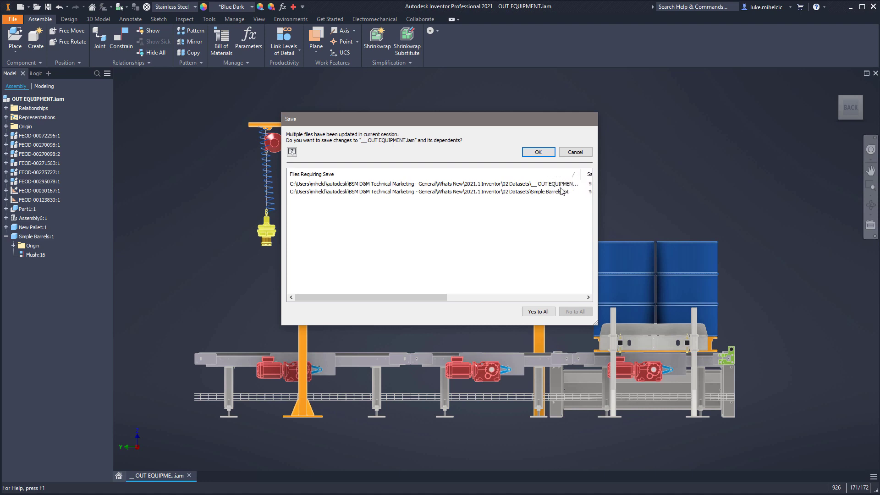
left_click(426, 191)
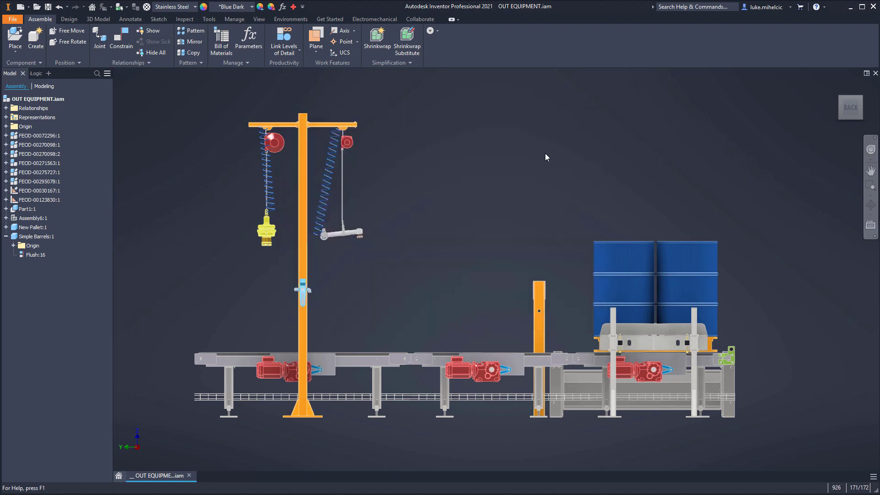
key("ctrl+s")
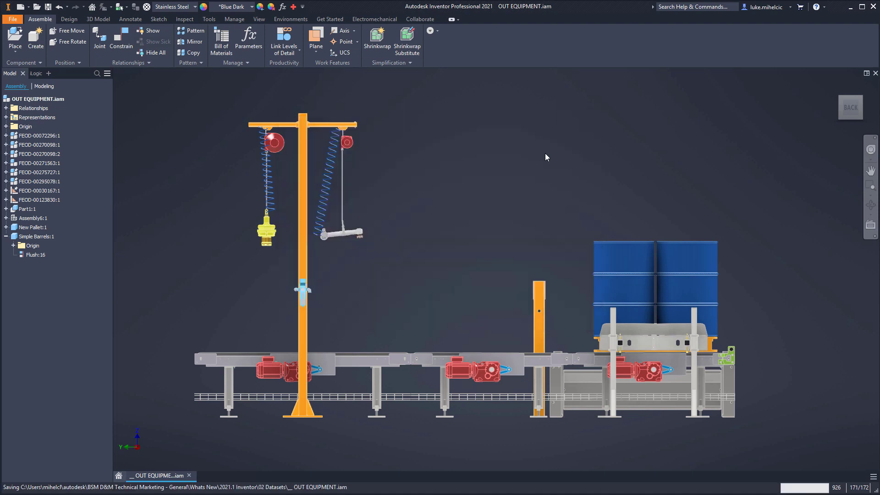